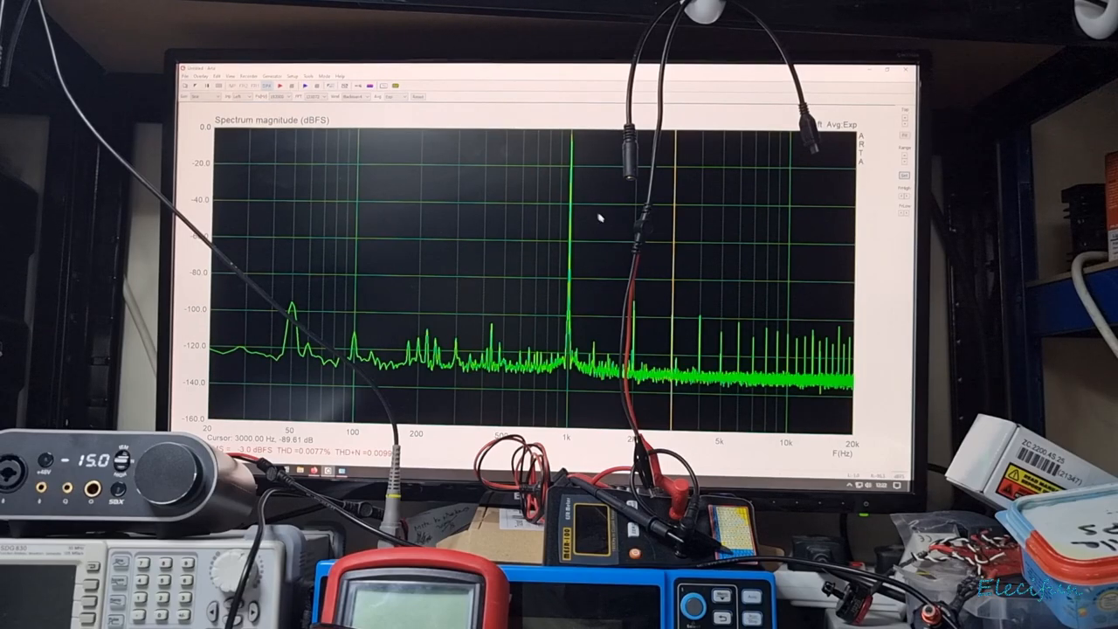
mouse_move(603, 248)
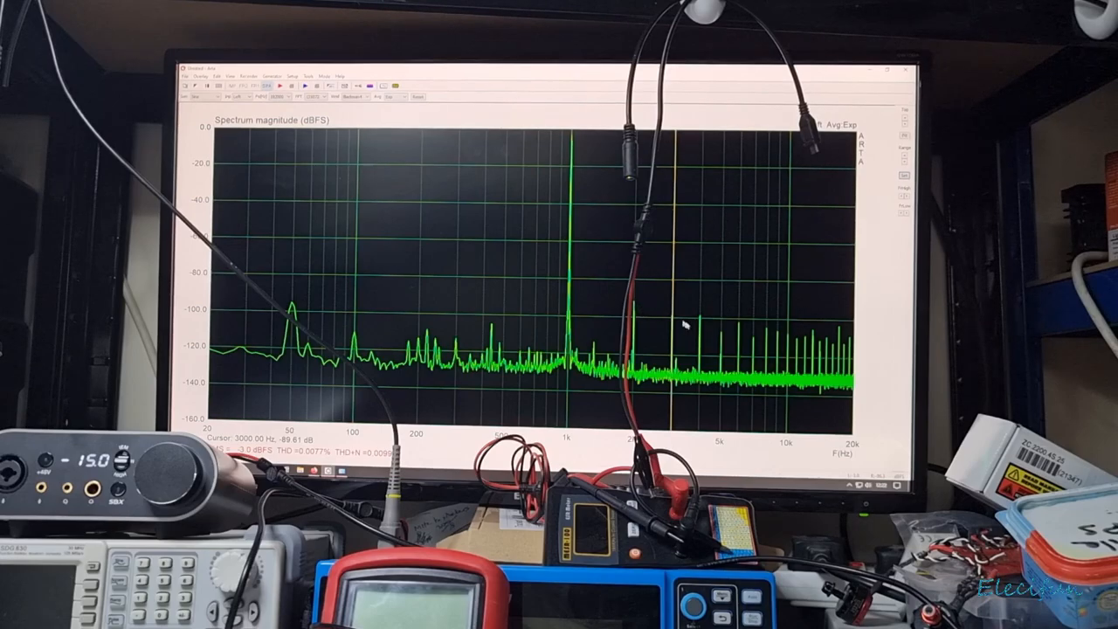
mouse_move(618, 311)
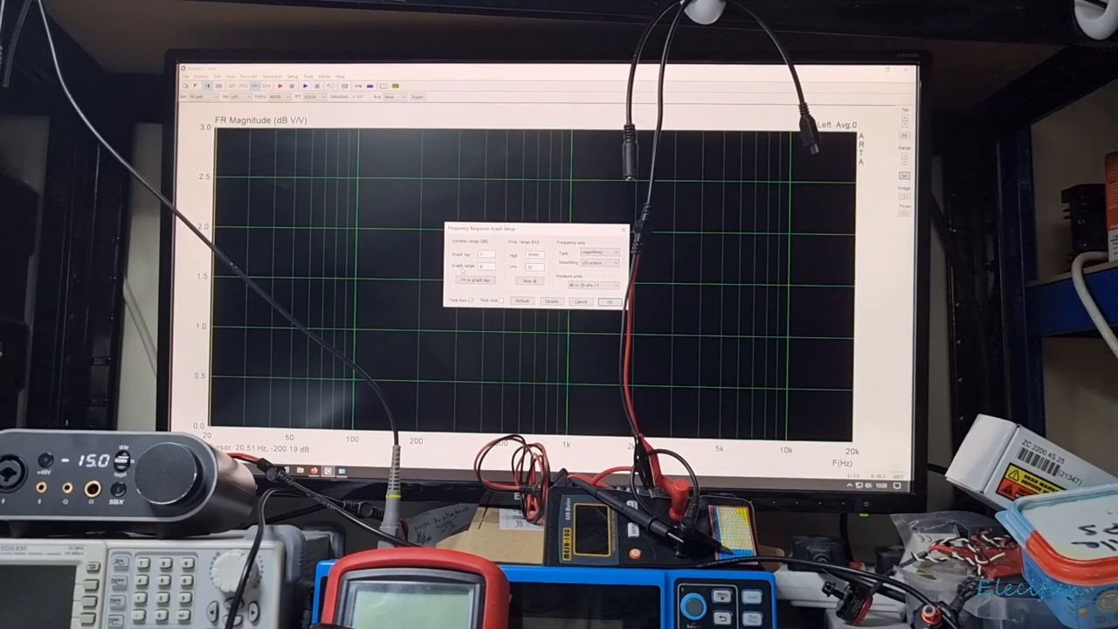
Adjust the frequency-response graph setup ranges for the Quad 405 measurement.
left_click(550, 300)
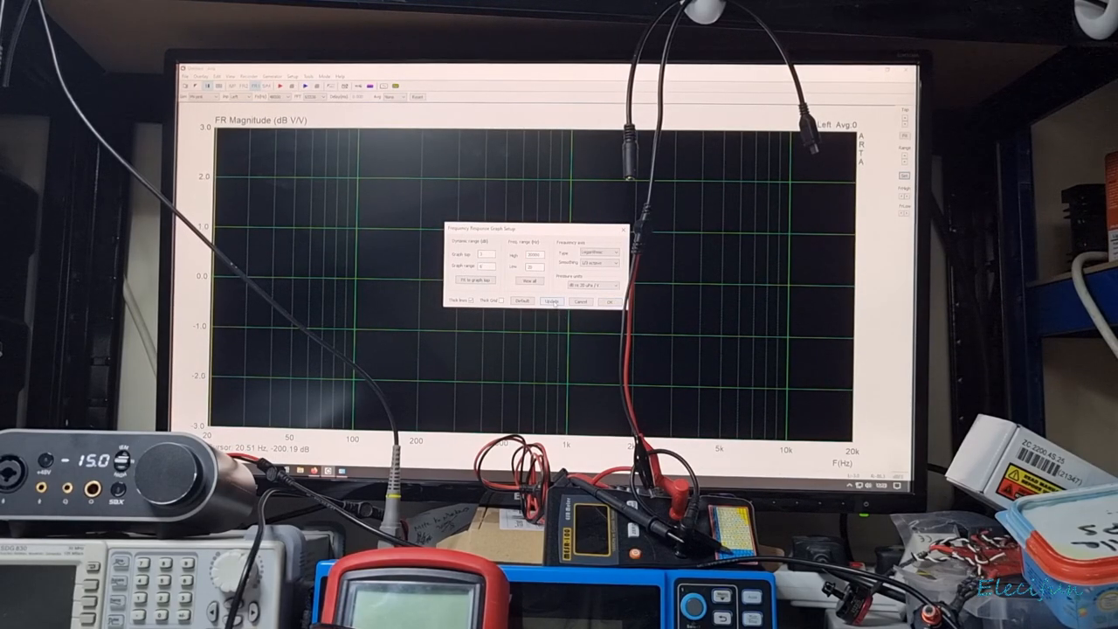
left_click(608, 300)
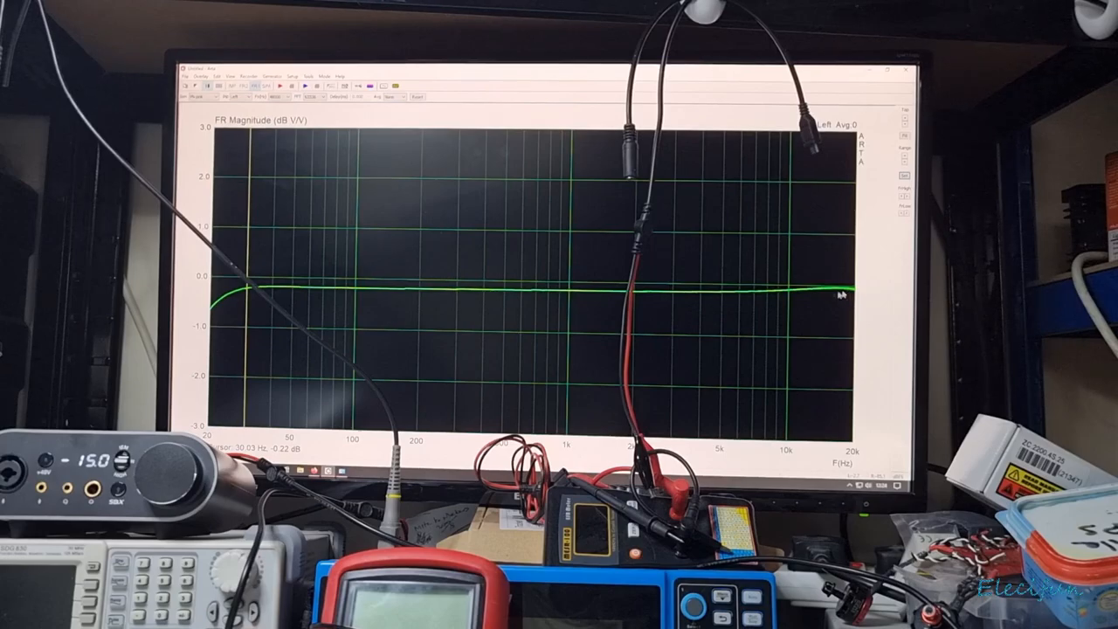
mouse_move(241, 305)
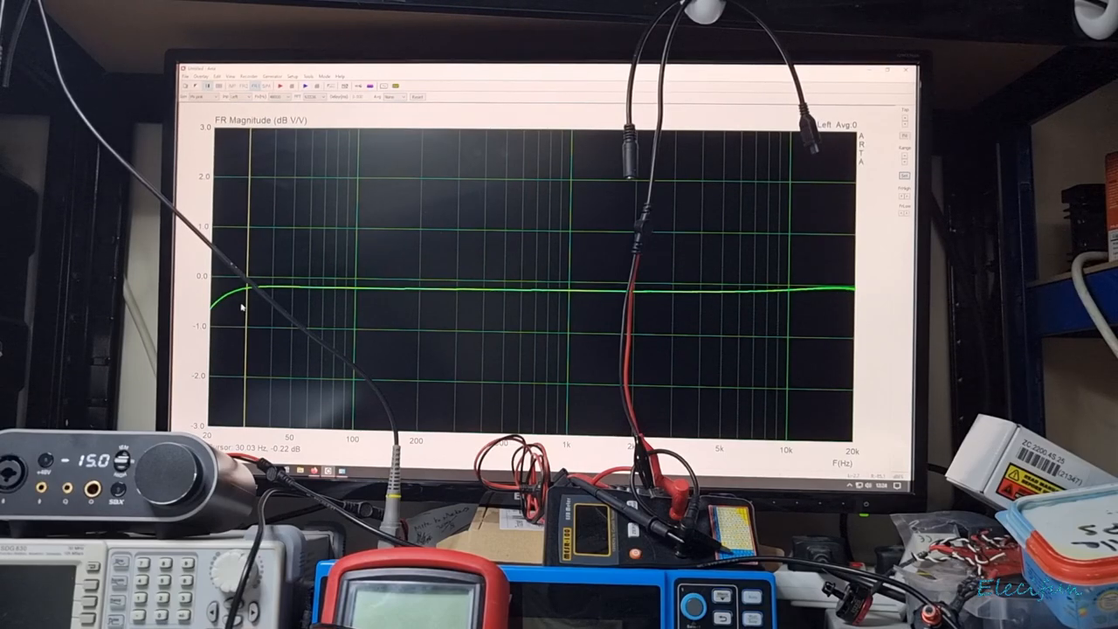
mouse_move(510, 369)
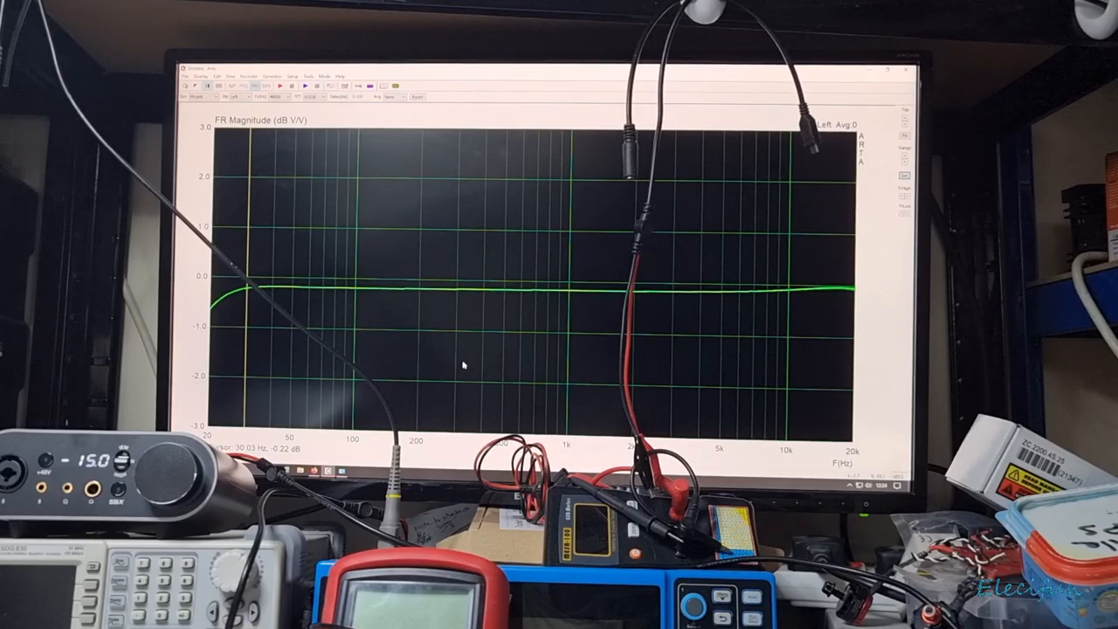
mouse_move(501, 307)
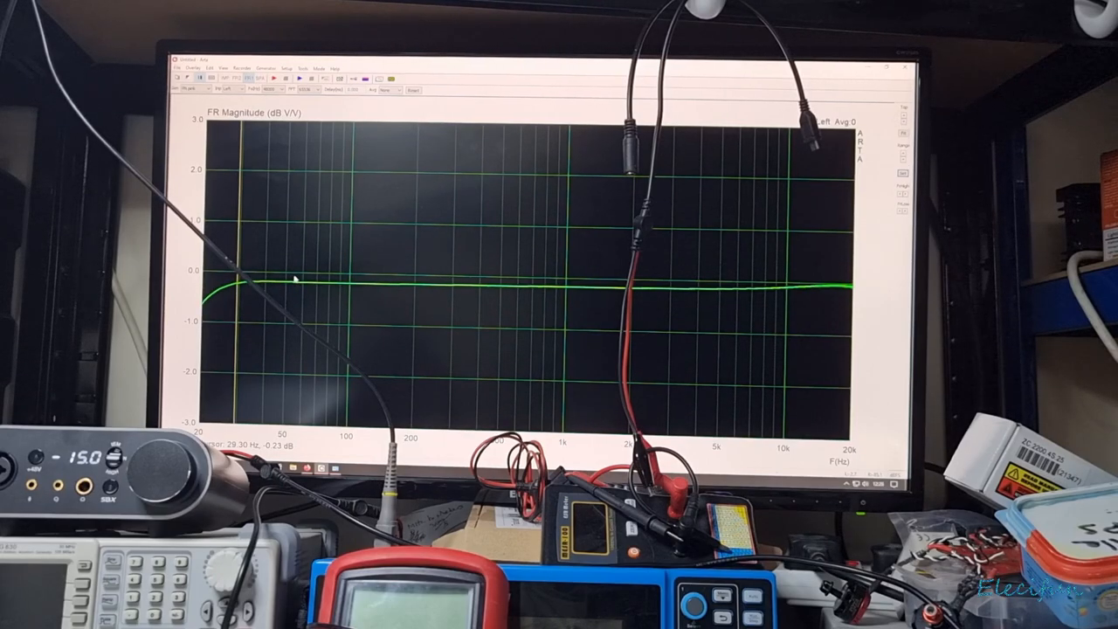
mouse_move(568, 293)
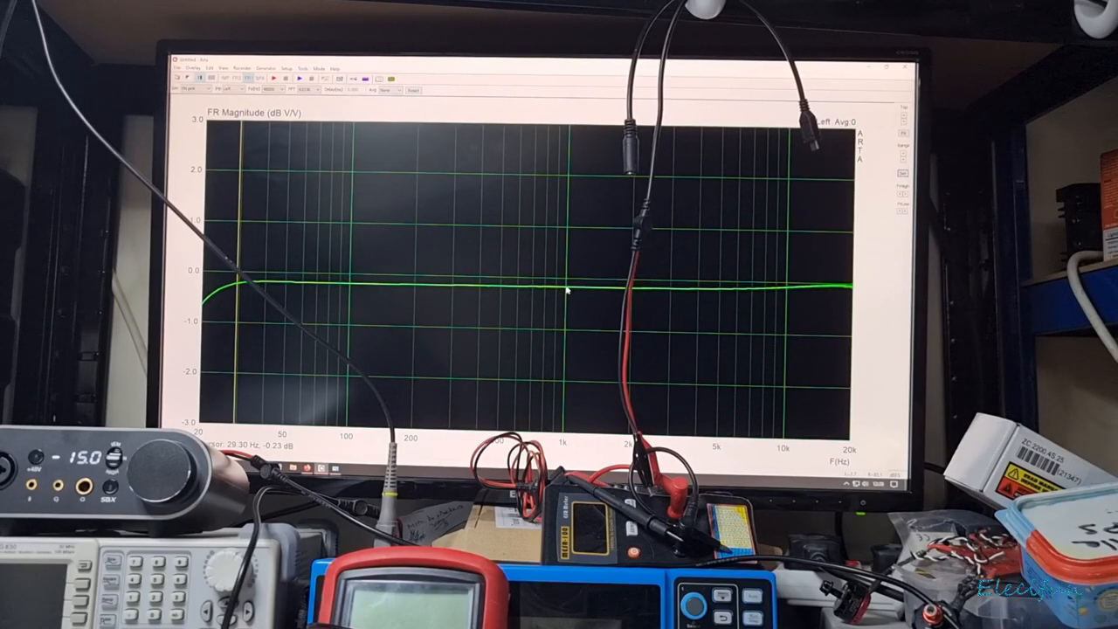
mouse_move(489, 283)
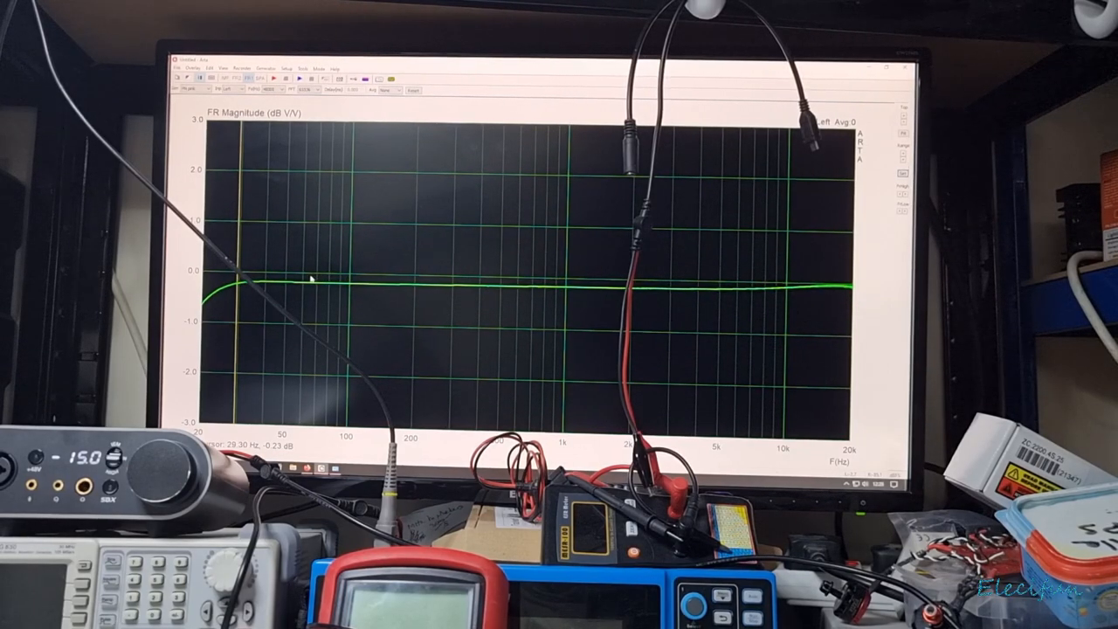
mouse_move(649, 301)
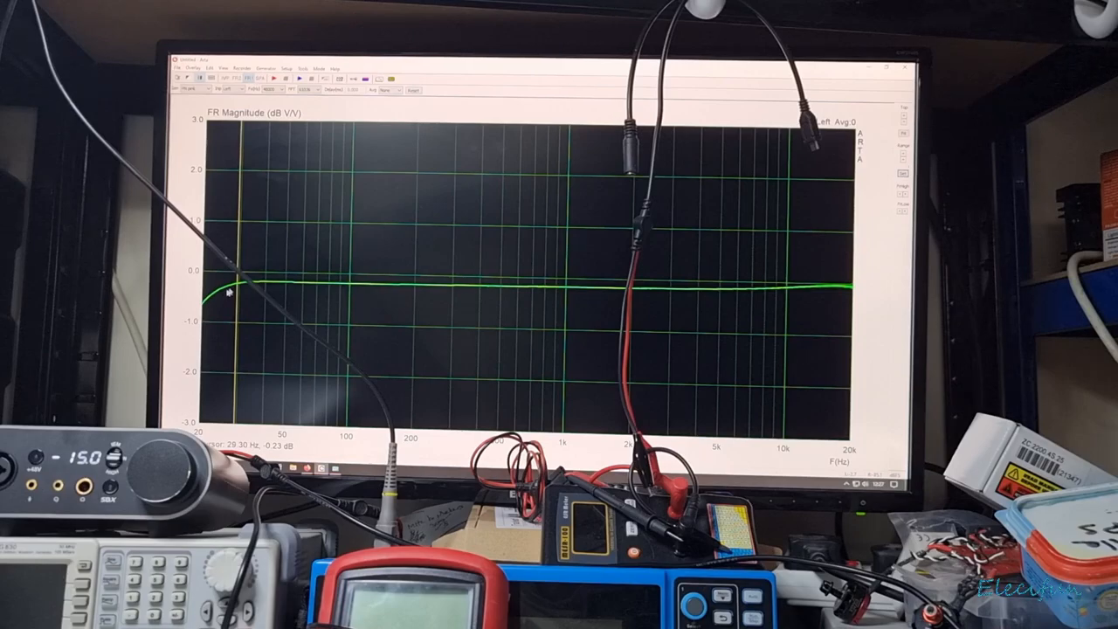
mouse_move(269, 287)
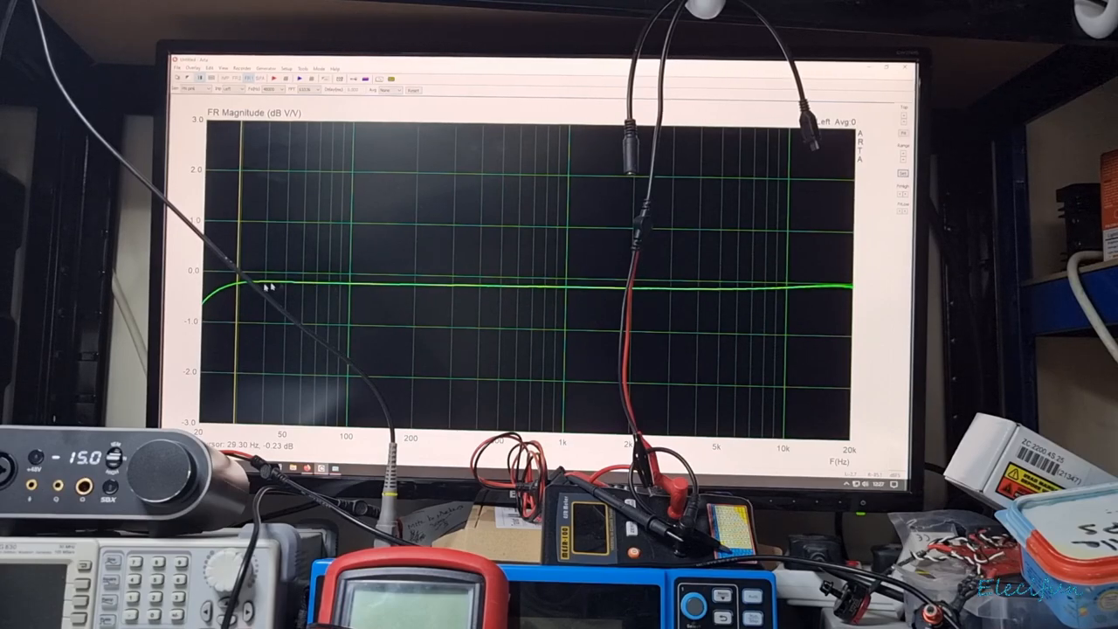
mouse_move(562, 294)
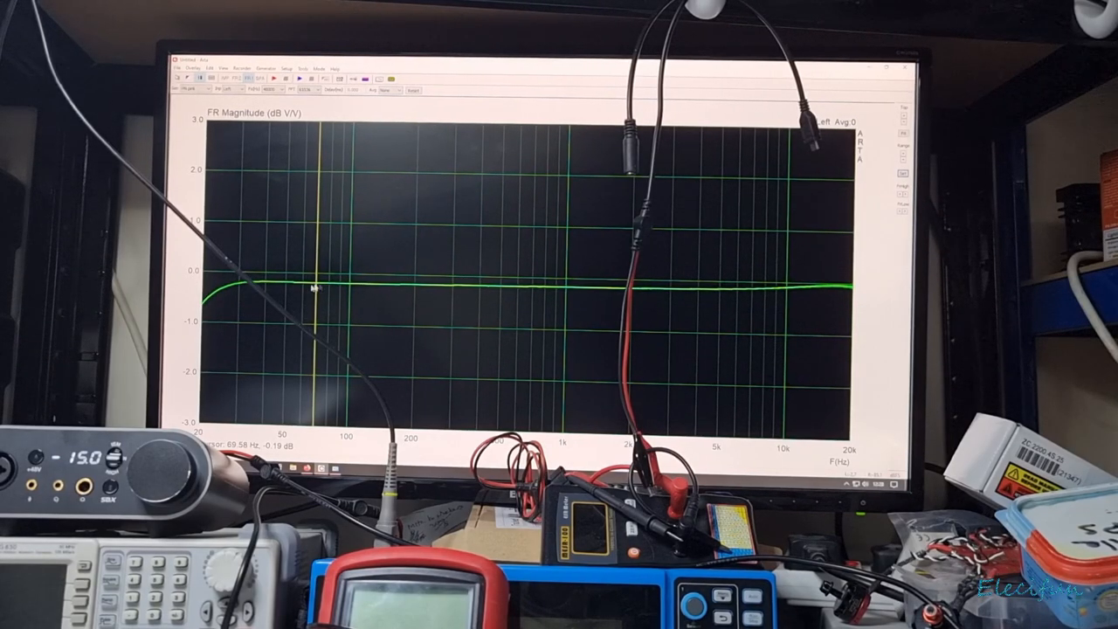
mouse_move(288, 352)
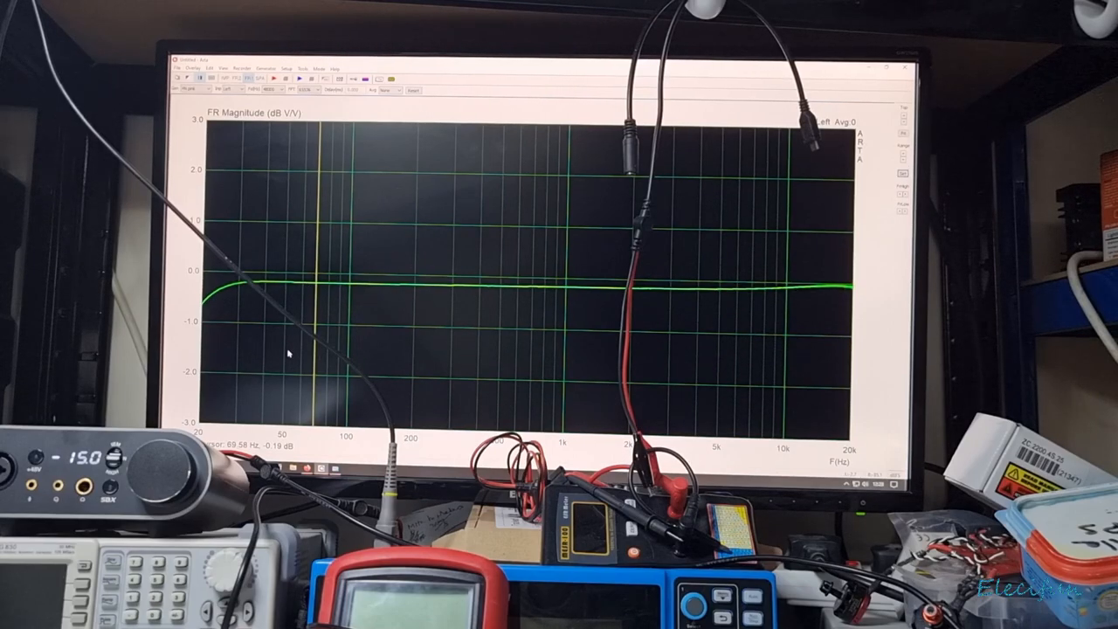